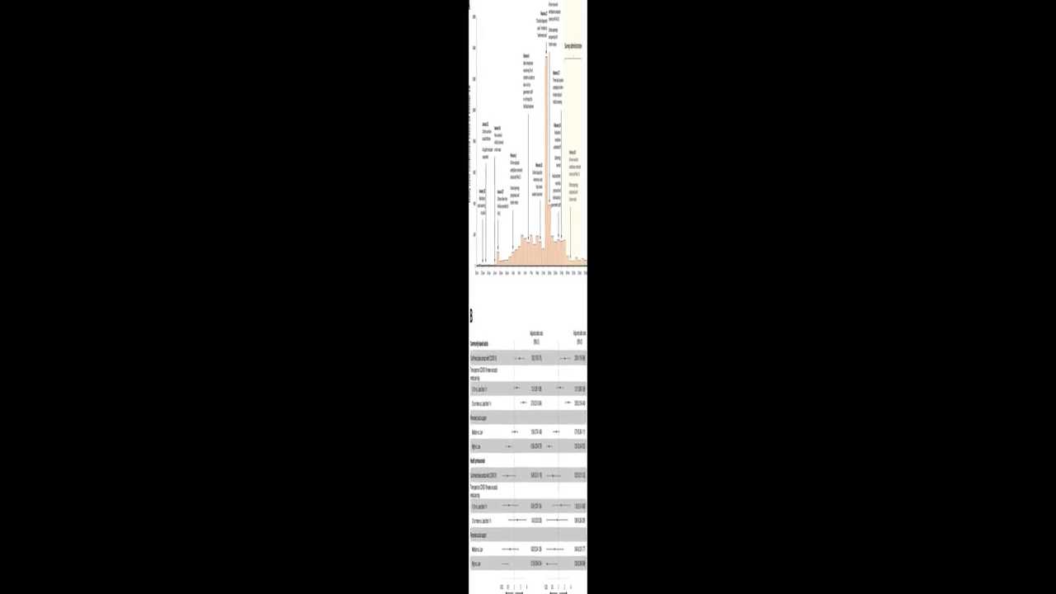
{"action": "scroll", "scroll_direction": "up", "scroll_amount": 3}
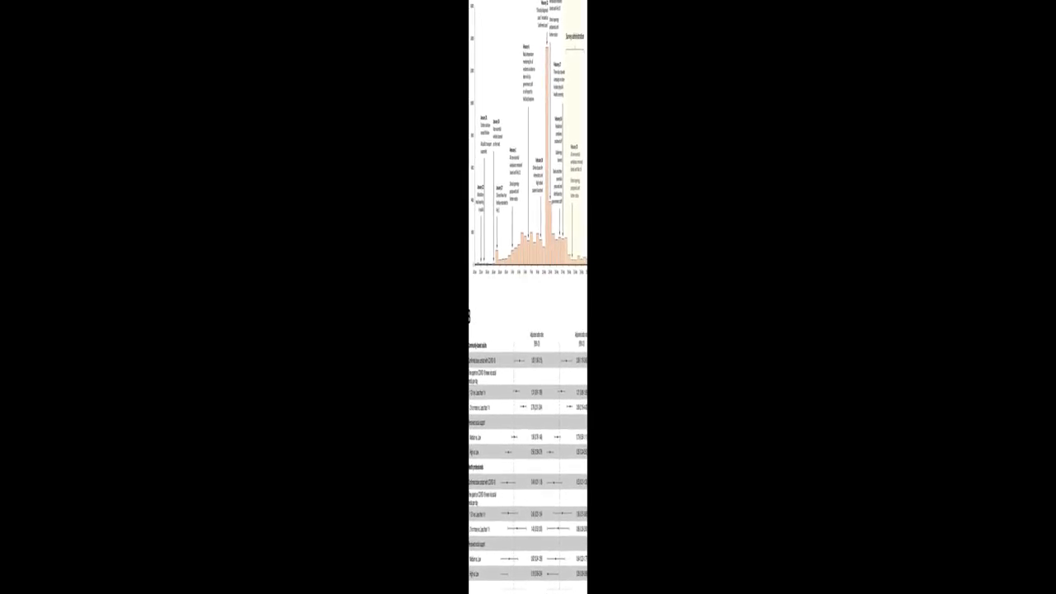